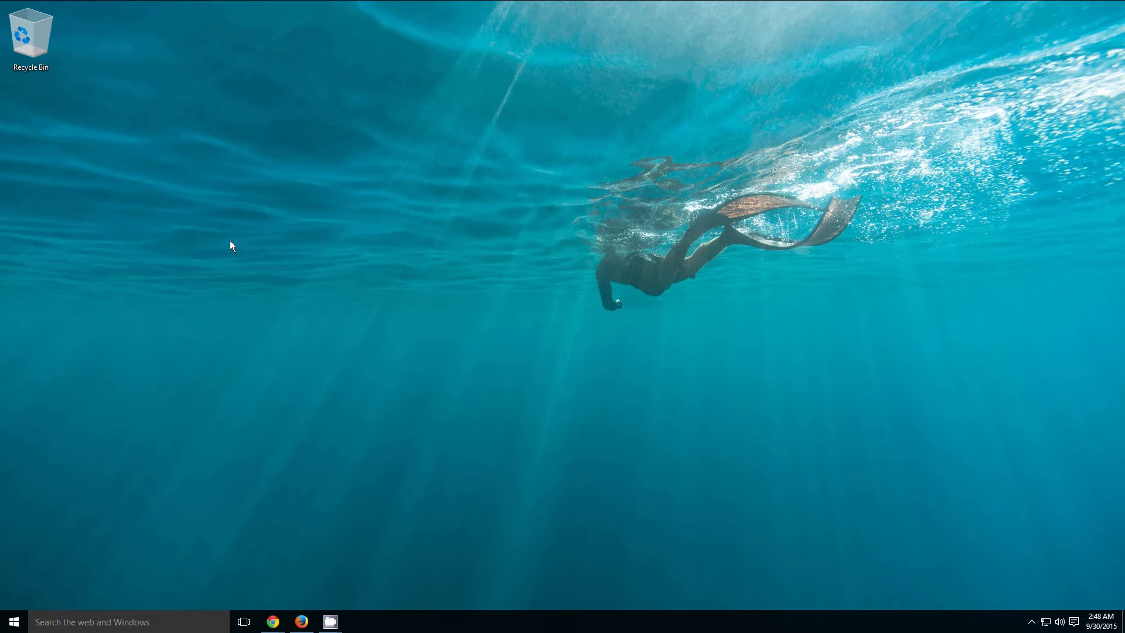
{"action": "mouse_move", "coordinate": [414, 262]}
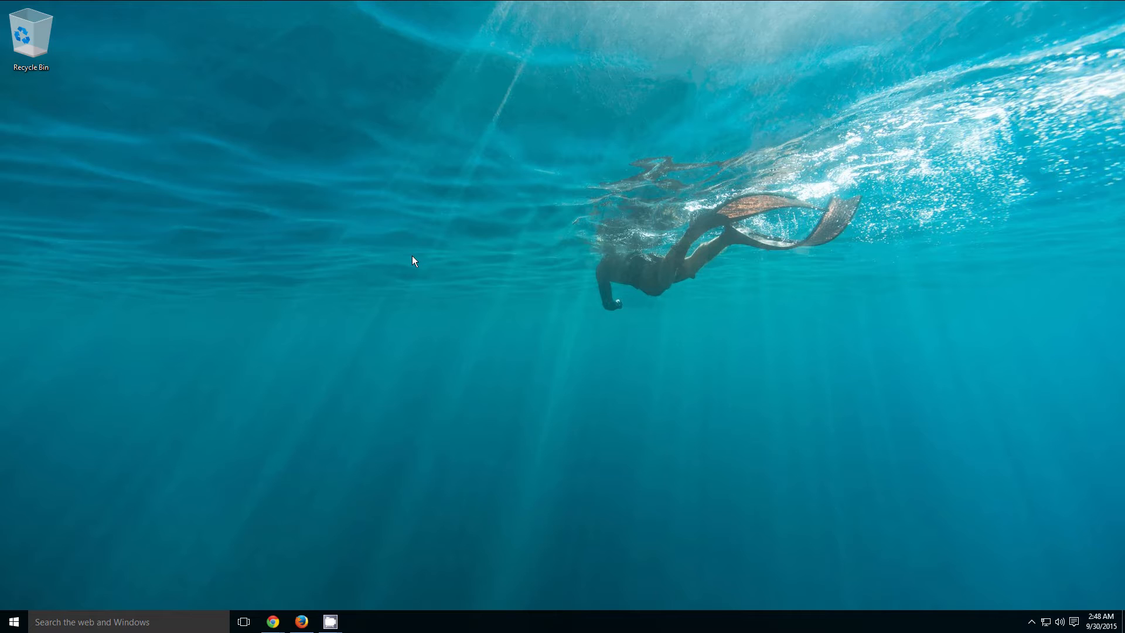
{"action": "mouse_move", "coordinate": [411, 256]}
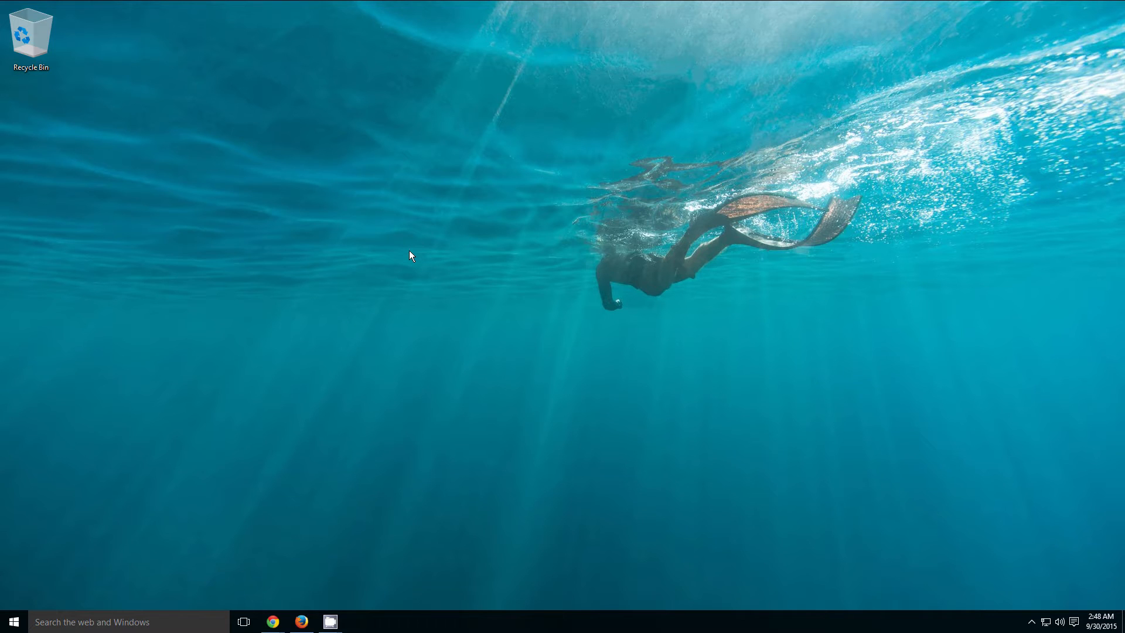
{"action": "mouse_move", "coordinate": [402, 266]}
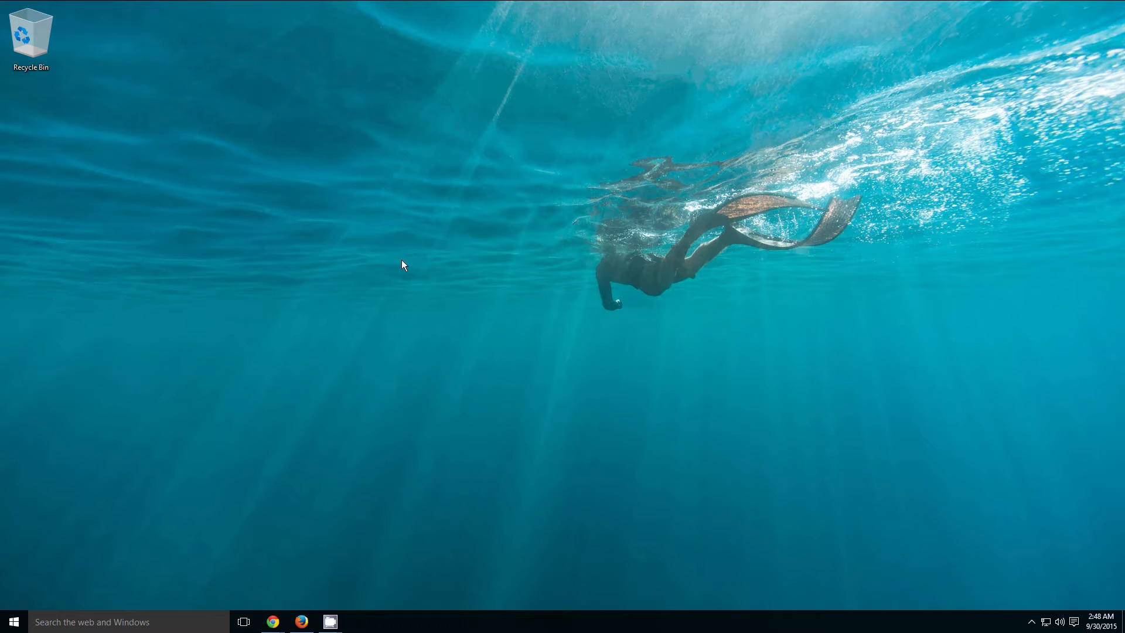
{"action": "mouse_move", "coordinate": [360, 264]}
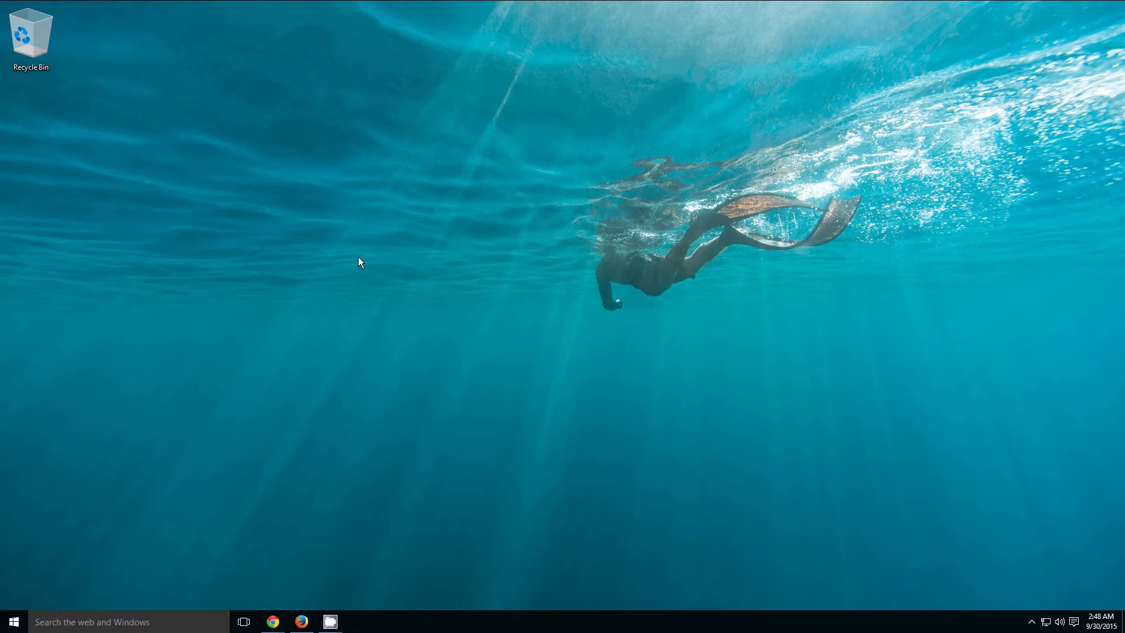
Step: Open Personalization from the desktop and set the Background to Slideshow
{"action": "right_click", "coordinate": [360, 263]}
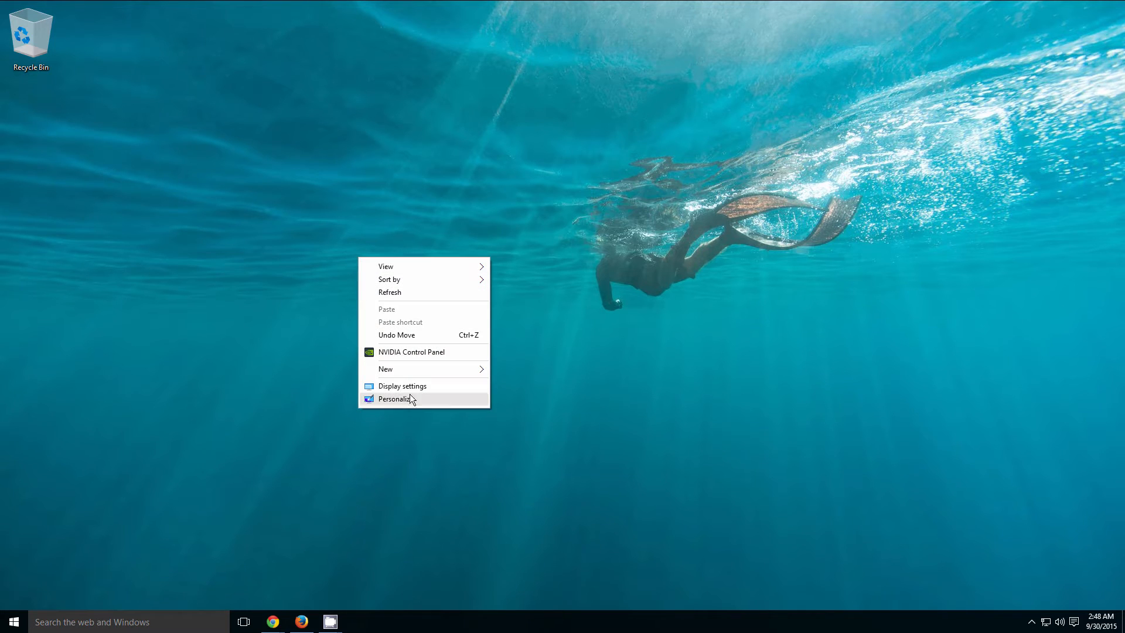
{"action": "left_click", "coordinate": [397, 398]}
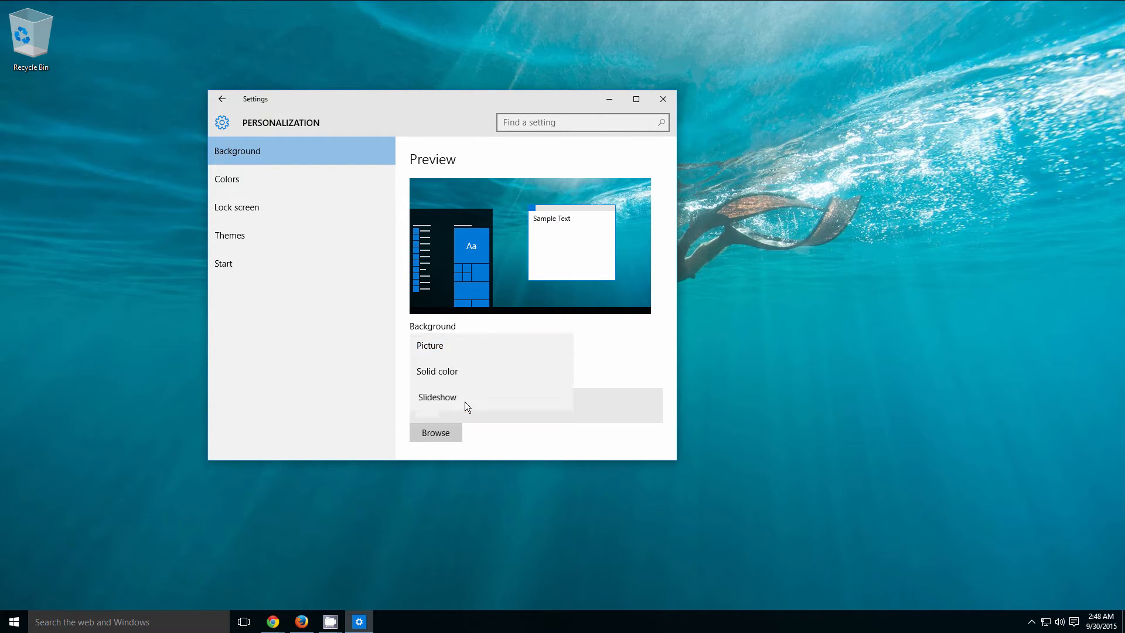
{"action": "left_click", "coordinate": [437, 396]}
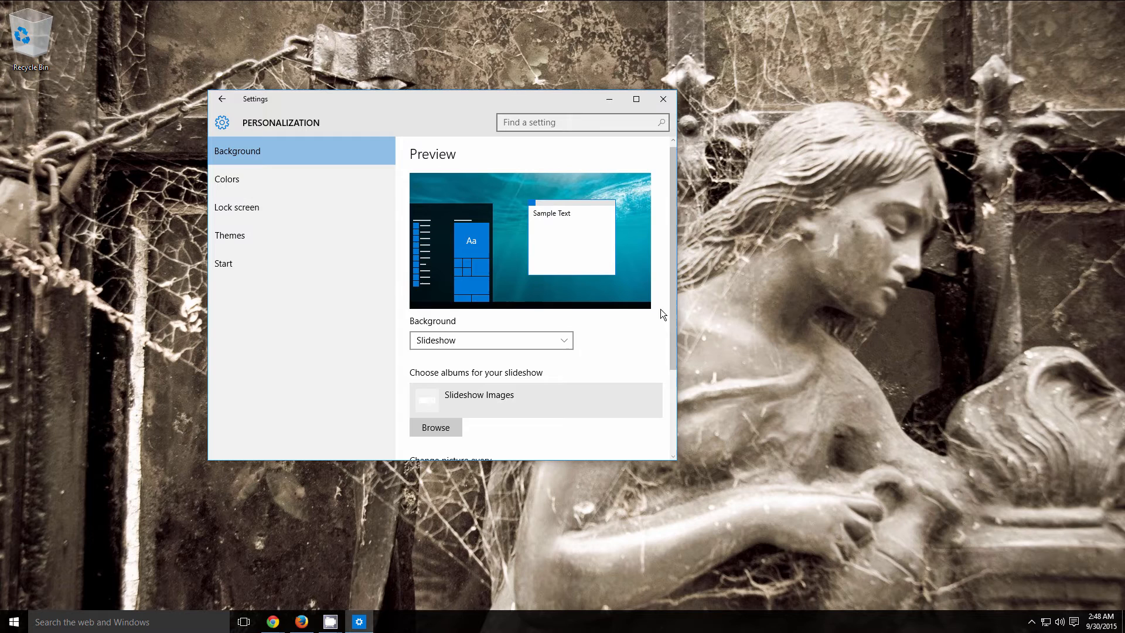
{"action": "scroll", "scroll_direction": "down", "scroll_amount": 3}
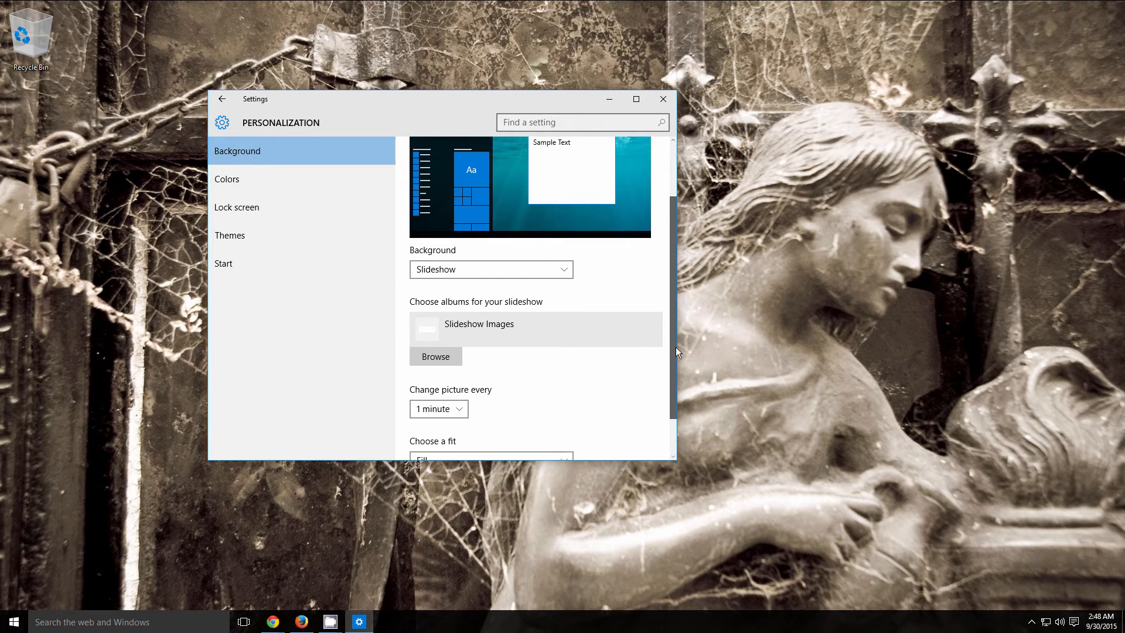
{"action": "scroll", "scroll_direction": "down", "scroll_amount": 3}
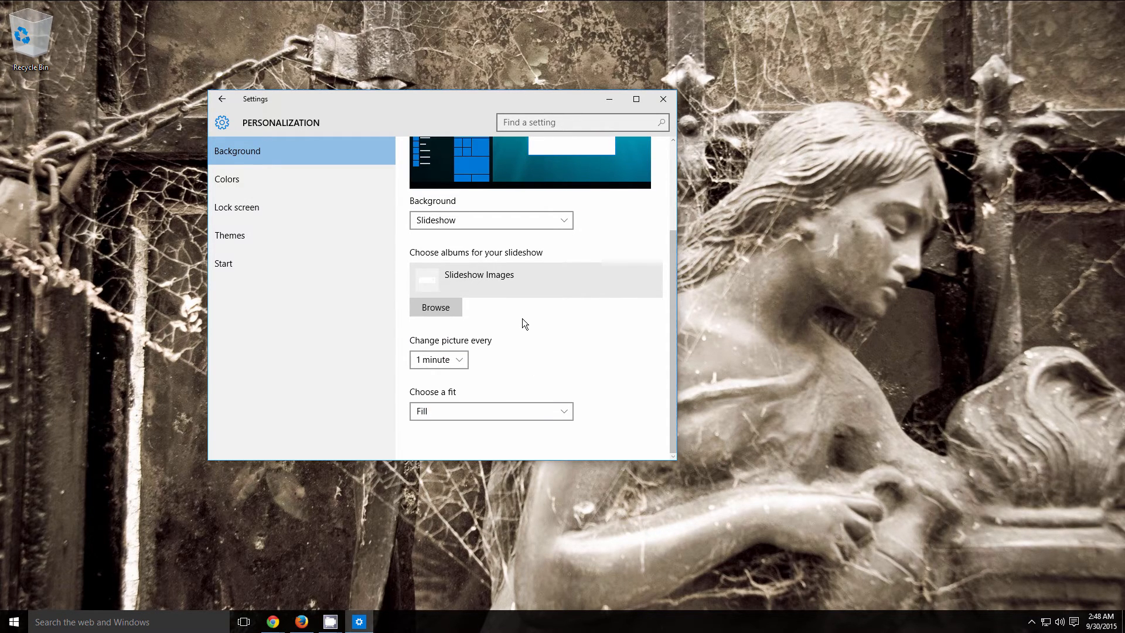
Step: Browse for an album and select the Slideshow Images folder in Pictures
{"action": "left_click", "coordinate": [435, 307]}
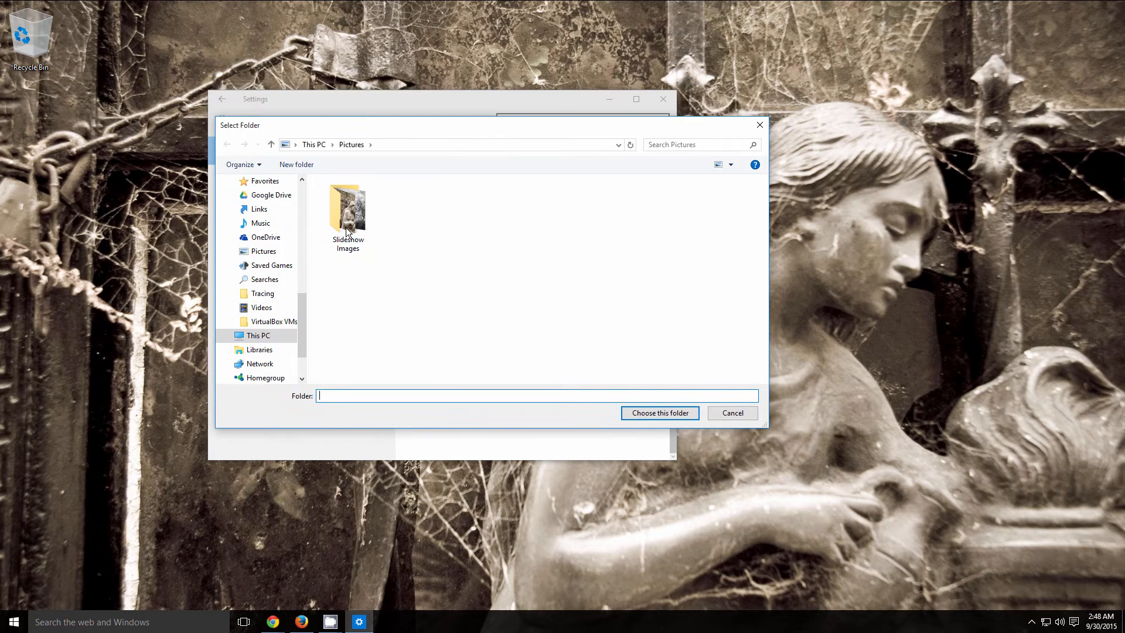
{"action": "left_click", "coordinate": [348, 211]}
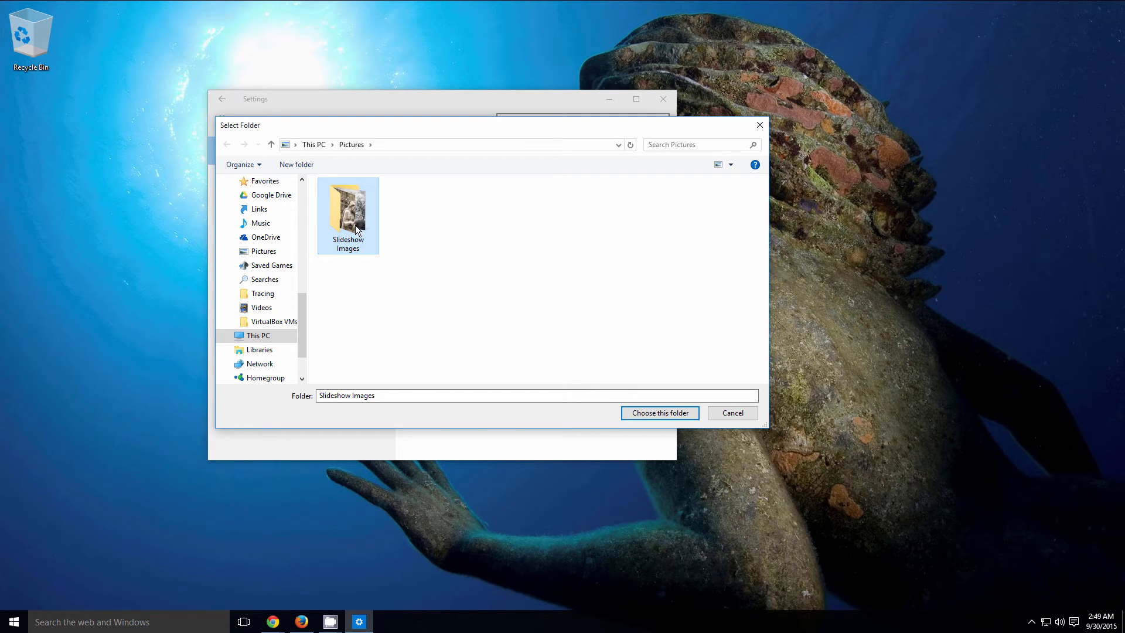
{"action": "mouse_move", "coordinate": [380, 222]}
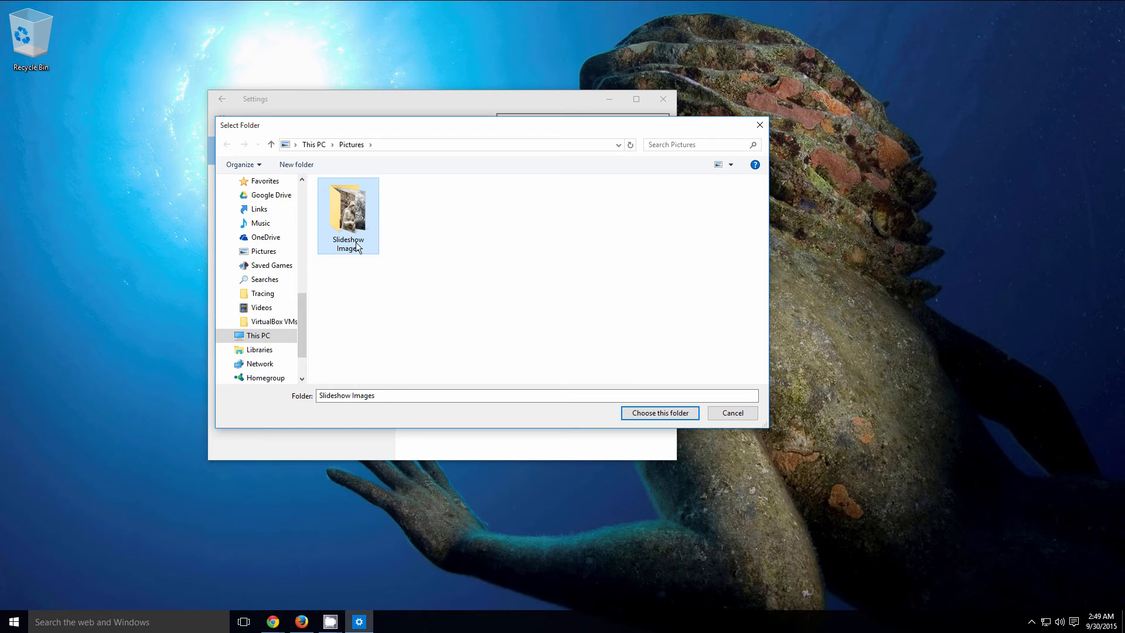
{"action": "mouse_move", "coordinate": [760, 125]}
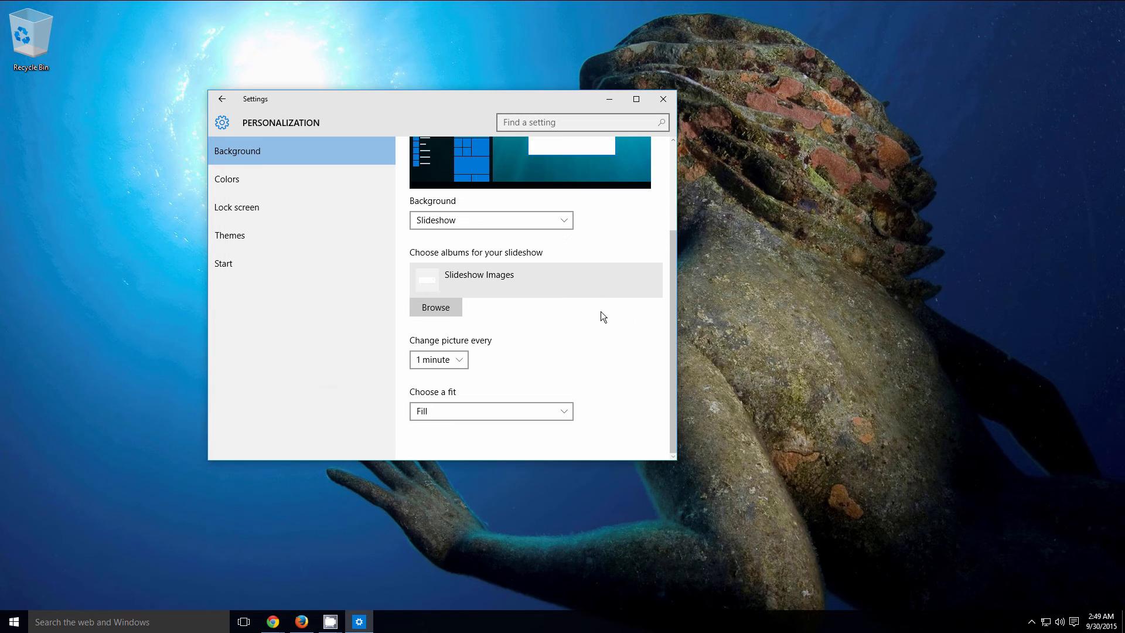
{"action": "mouse_move", "coordinate": [600, 315]}
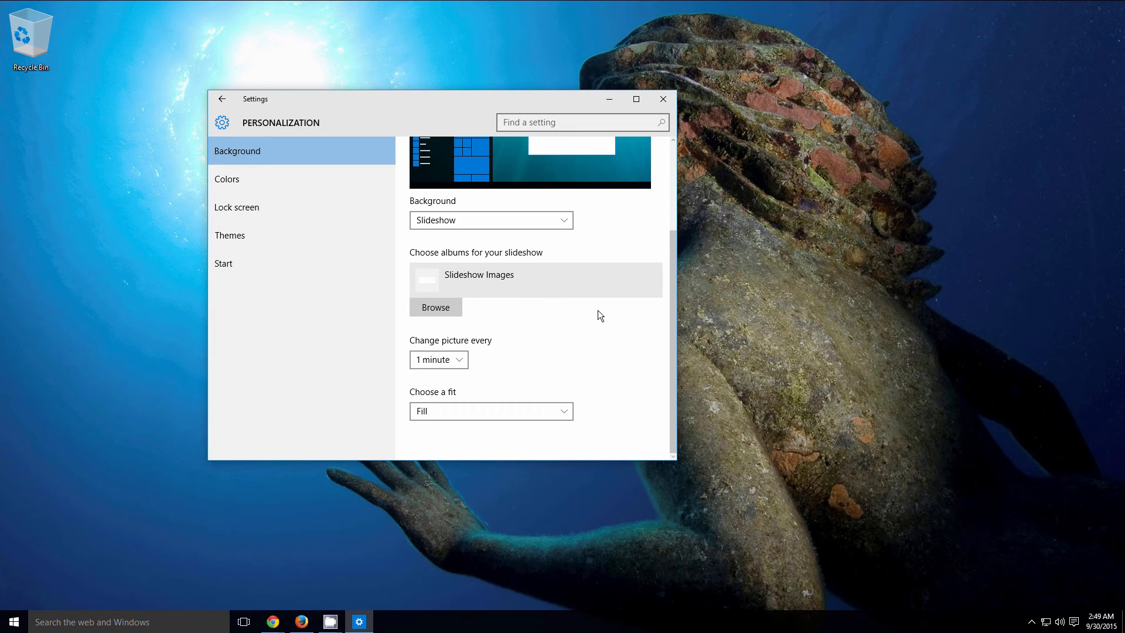
{"action": "mouse_move", "coordinate": [539, 338]}
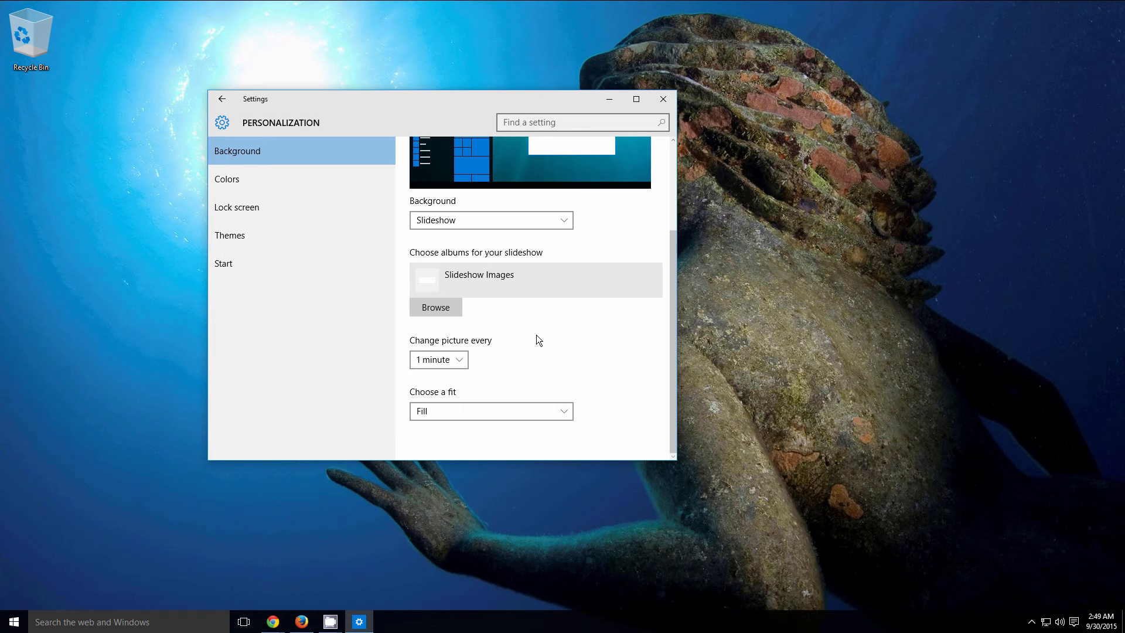
Step: Show the interval options in the 'Change picture every' dropdown
{"action": "left_click", "coordinate": [439, 360]}
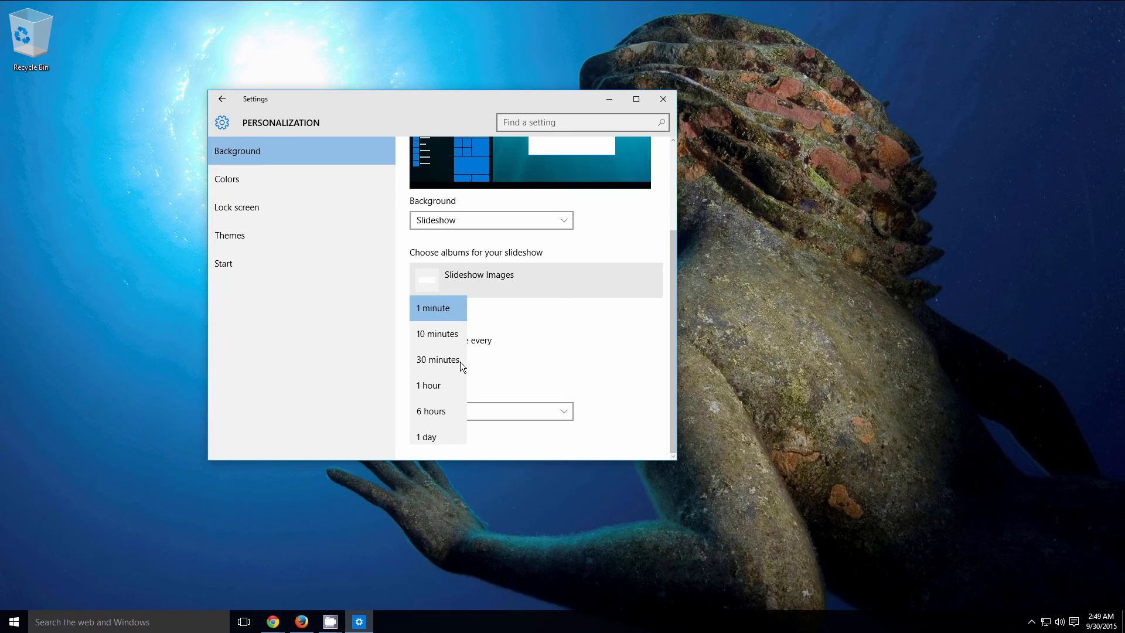
{"action": "mouse_move", "coordinate": [460, 363]}
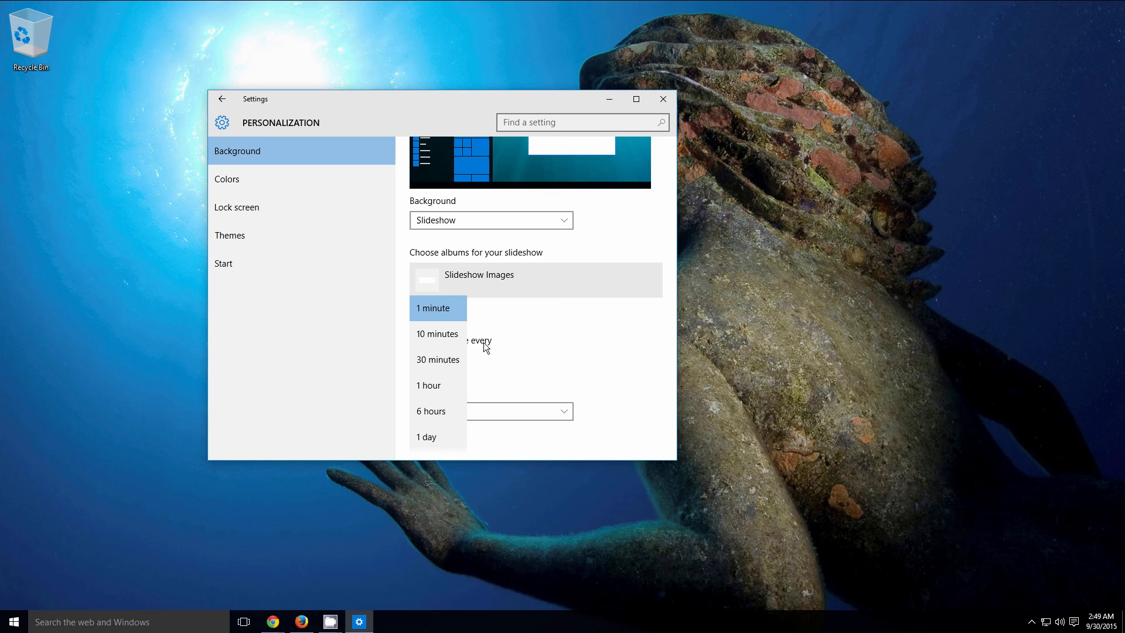
{"action": "mouse_move", "coordinate": [453, 361]}
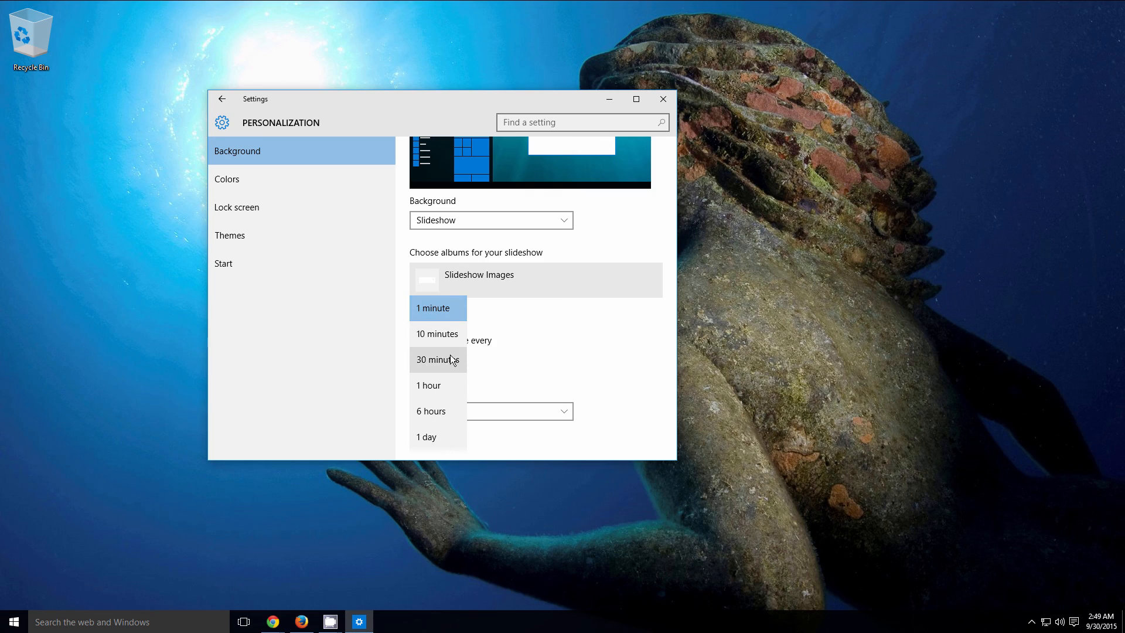